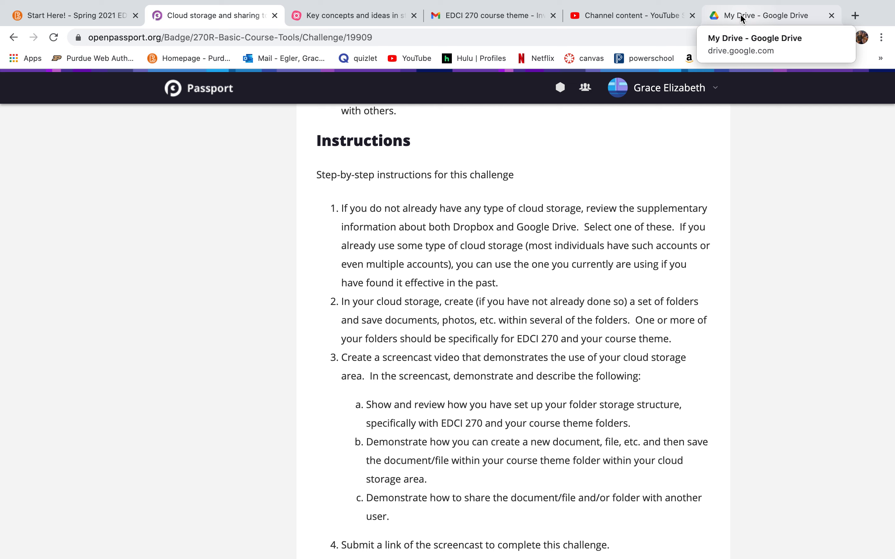
mouse_move(752, 10)
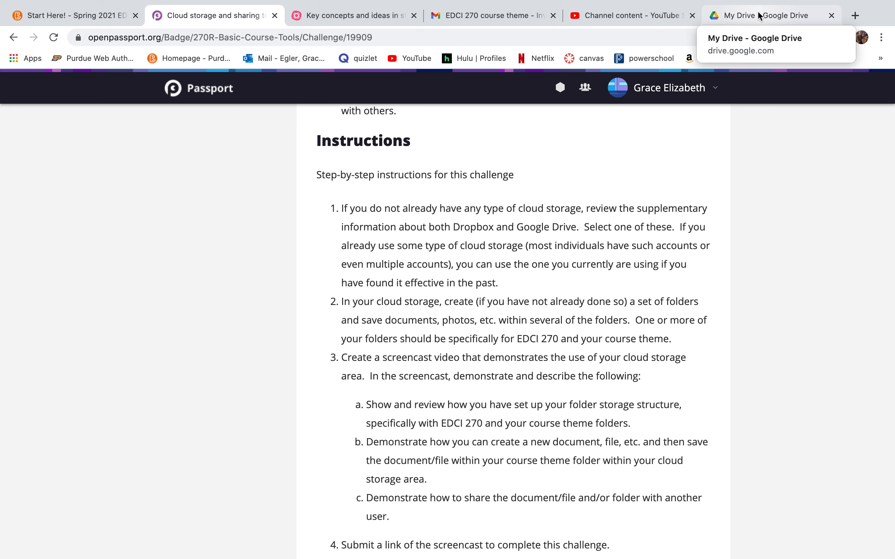
Create a new folder named 'EDCI 270' in My Drive and select it
click(769, 16)
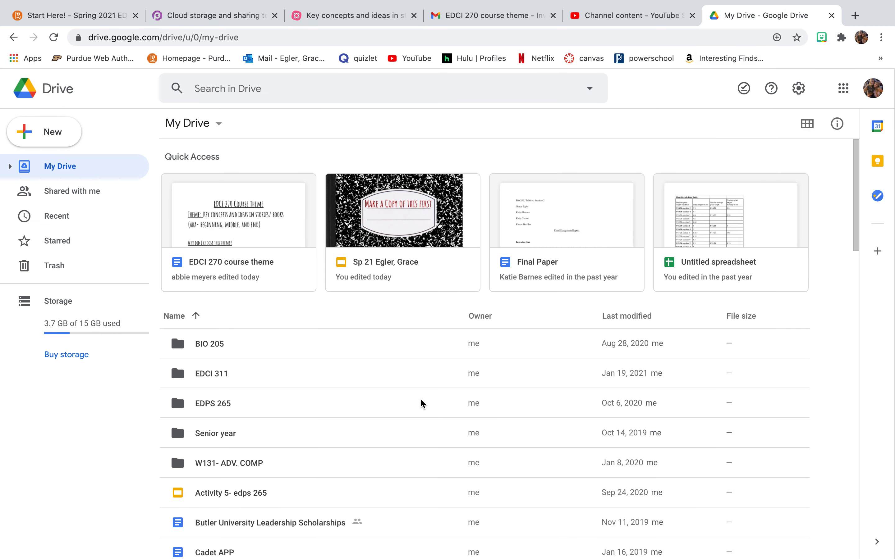
mouse_move(207, 282)
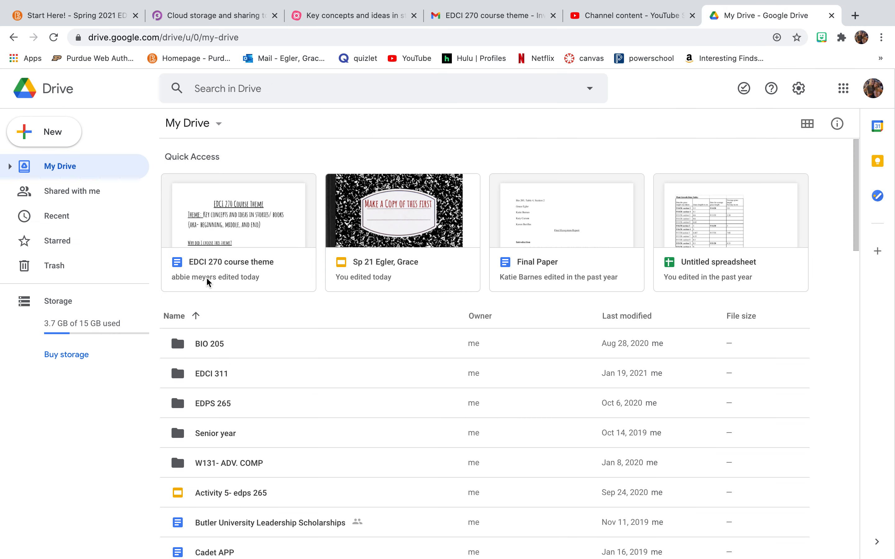
mouse_move(64, 141)
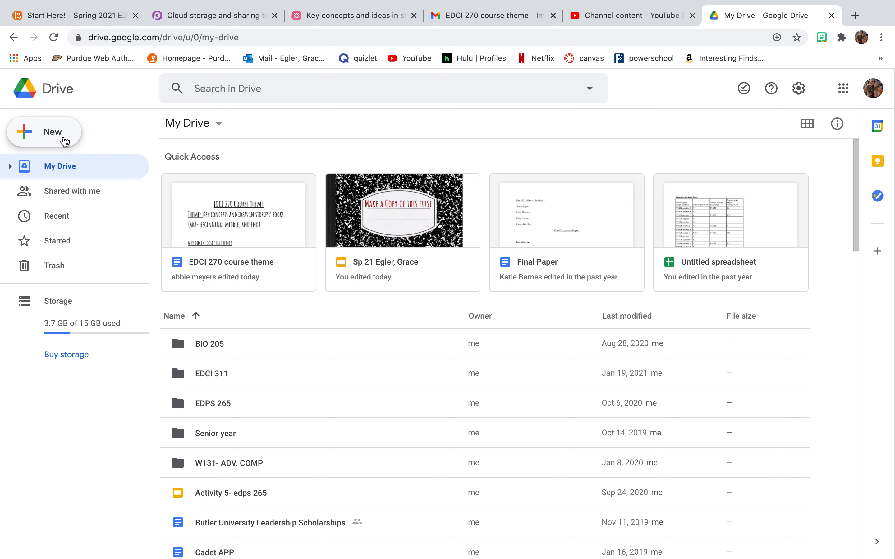
mouse_move(61, 150)
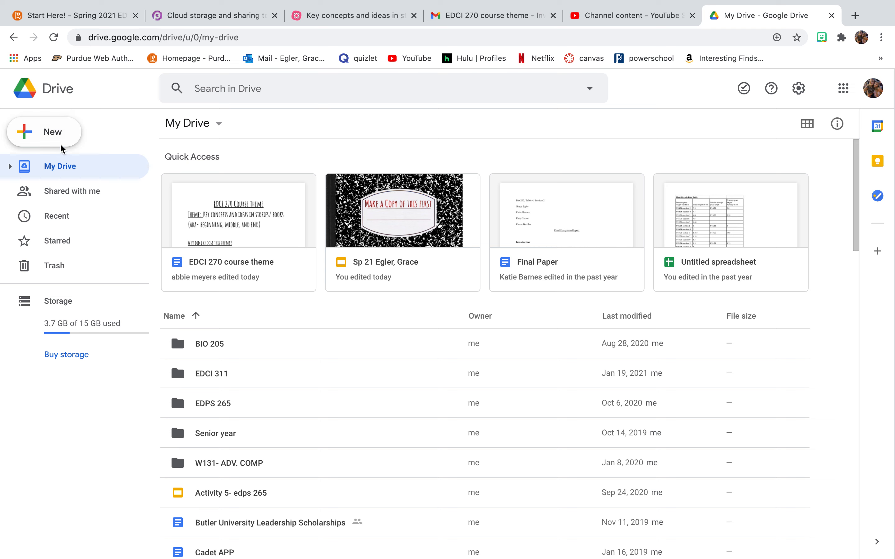
click(45, 132)
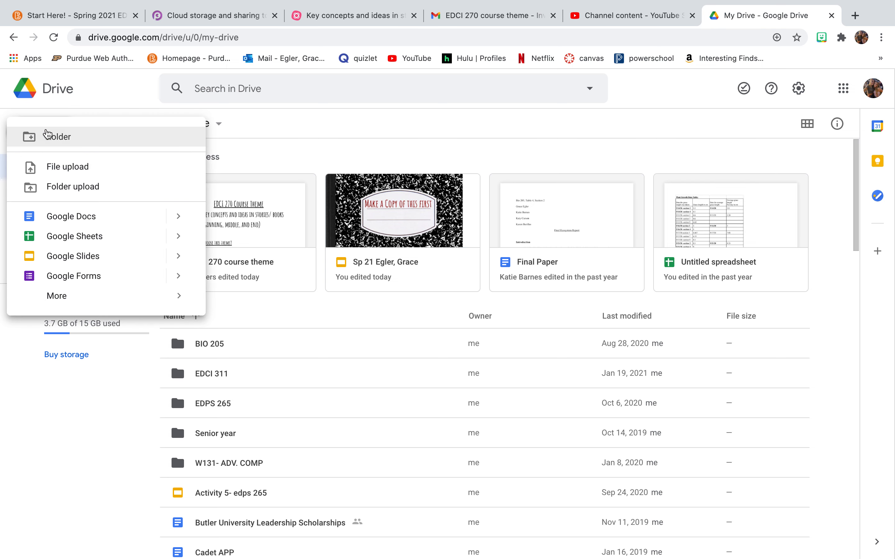
click(57, 136)
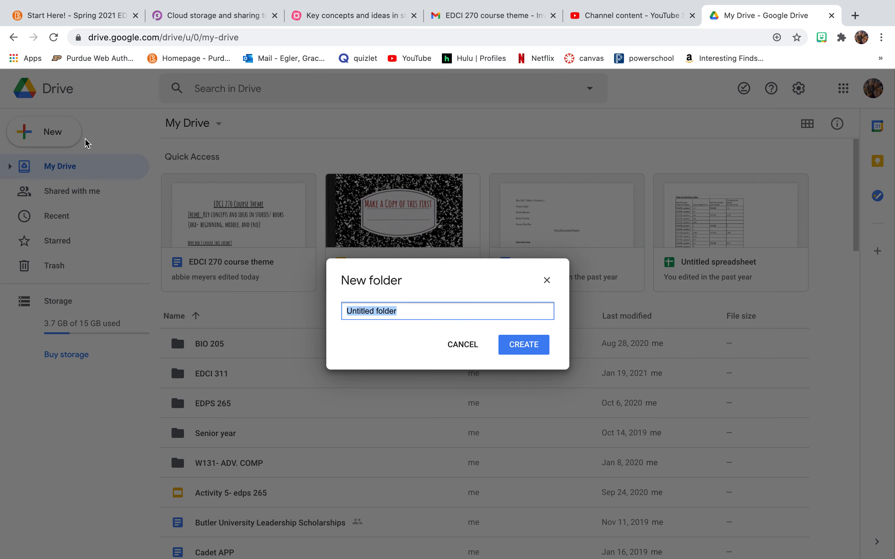
mouse_move(257, 395)
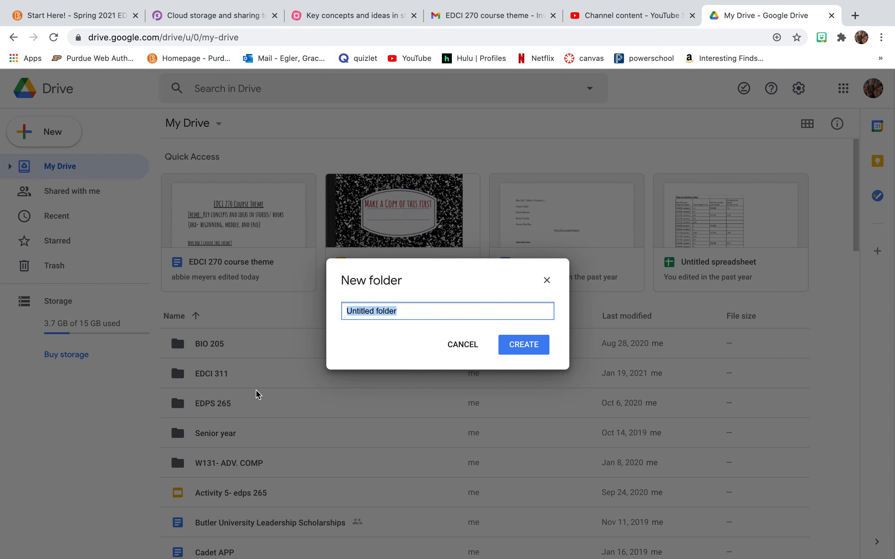
text(EDCI)
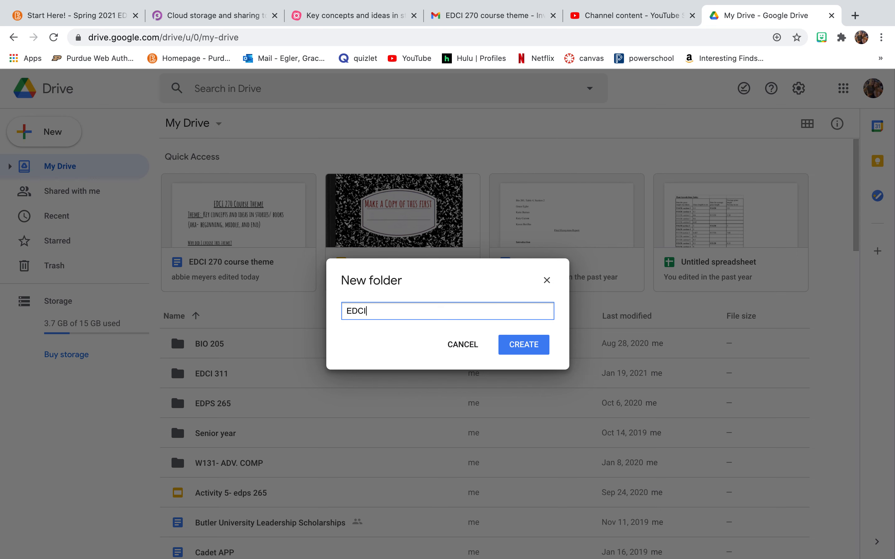
text(27)
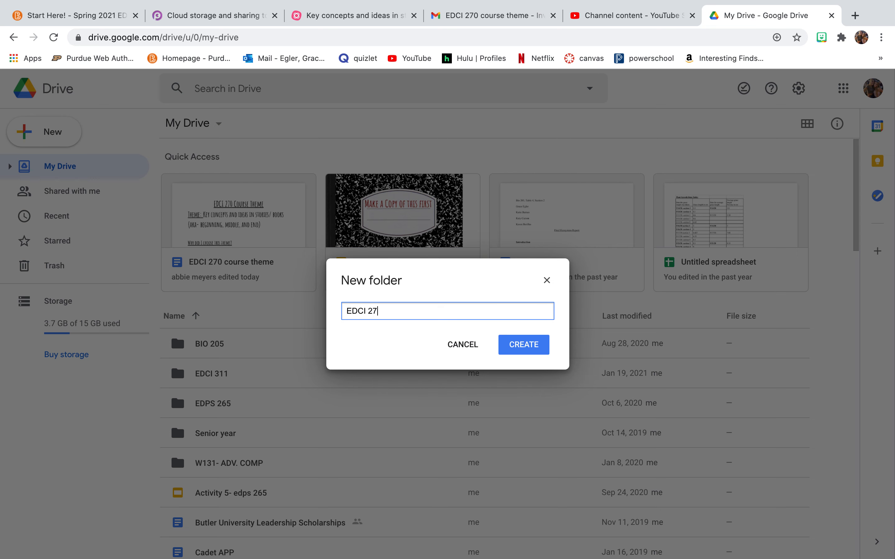
click(523, 344)
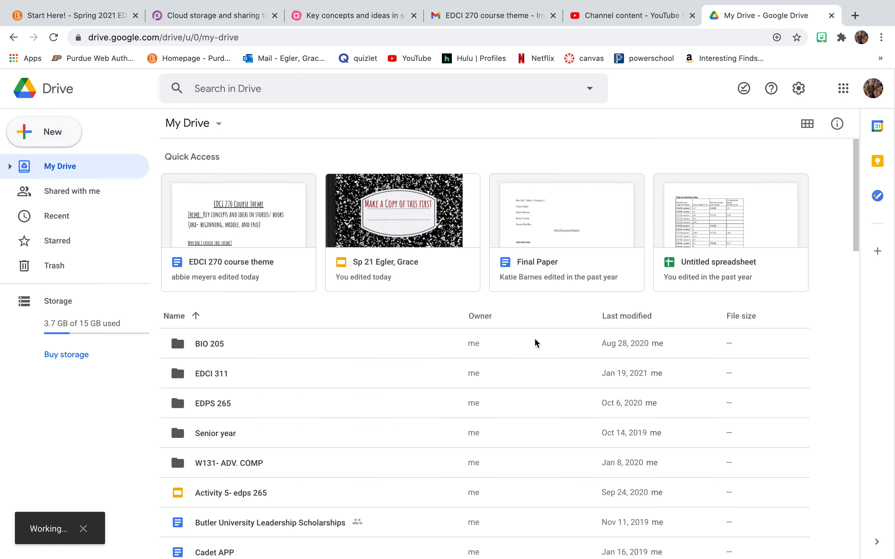
click(211, 309)
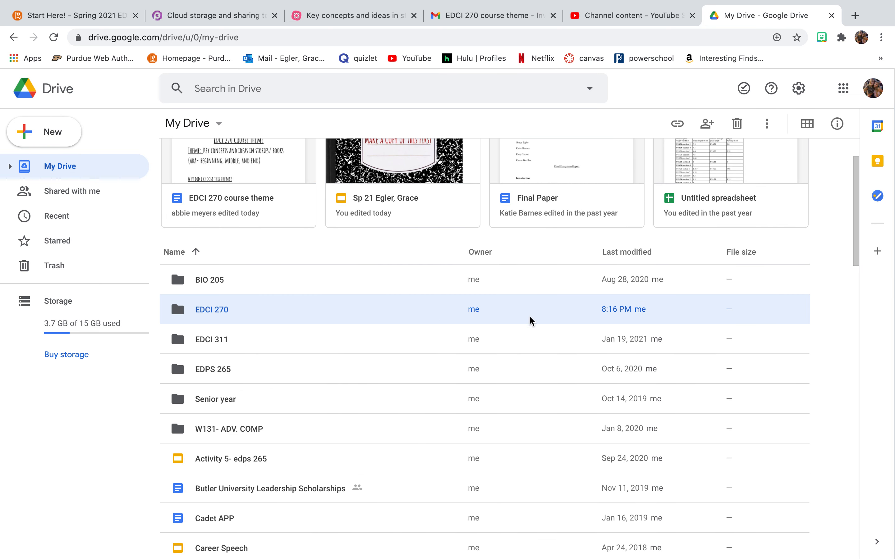
mouse_move(188, 124)
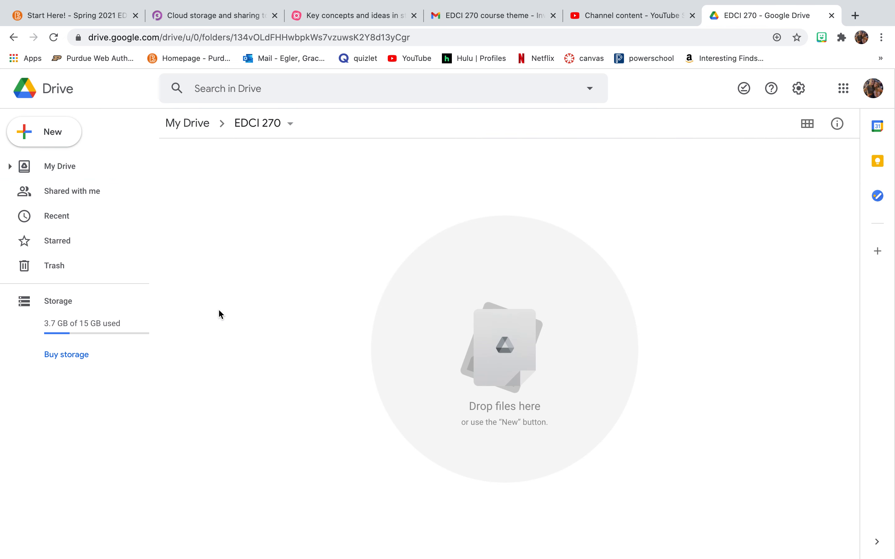
mouse_move(97, 132)
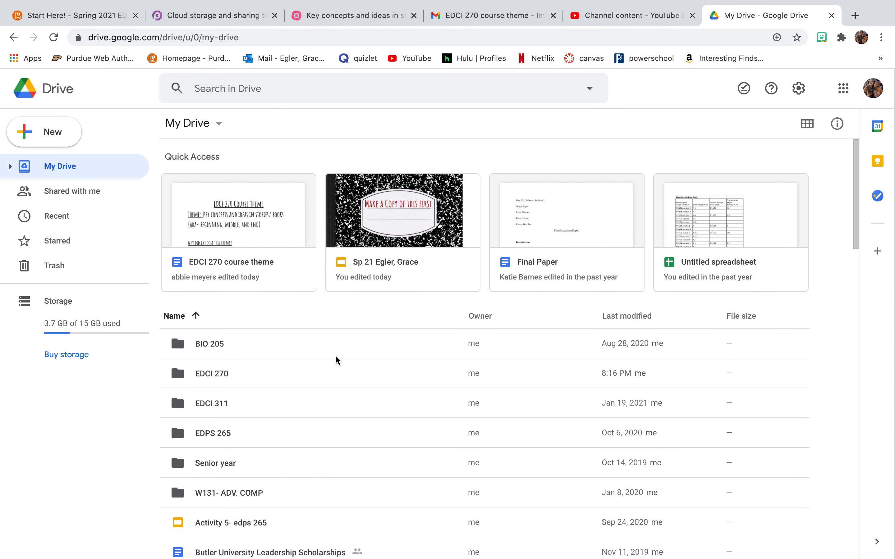
mouse_move(320, 447)
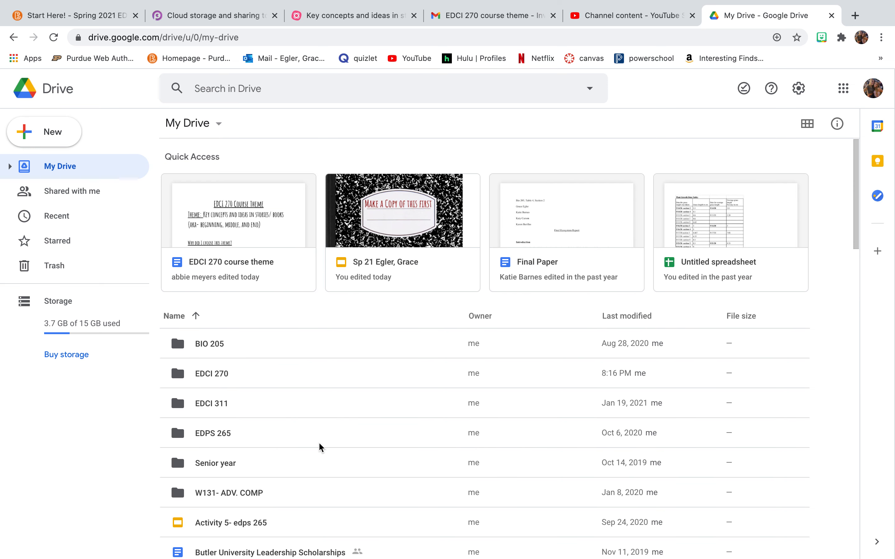
mouse_move(248, 252)
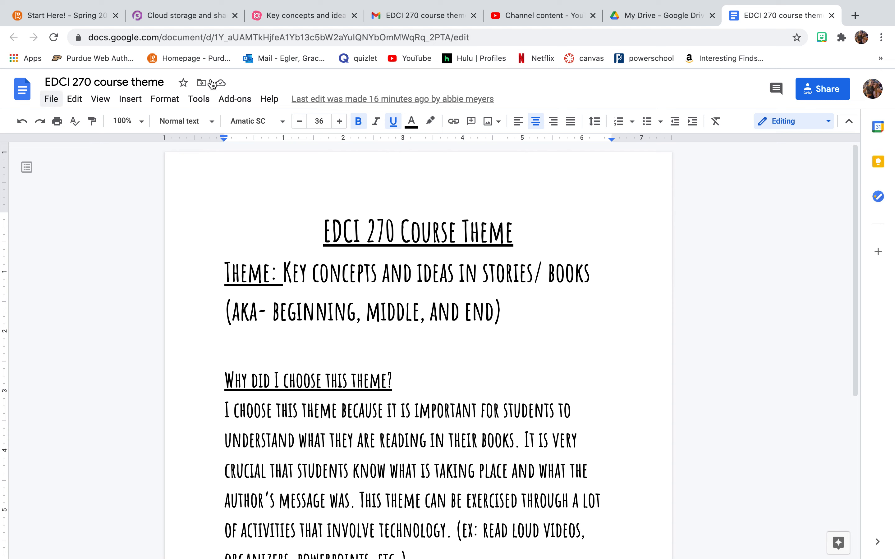
Move the open 'EDCI 270 course theme' document into the EDCI 270 folder
click(201, 83)
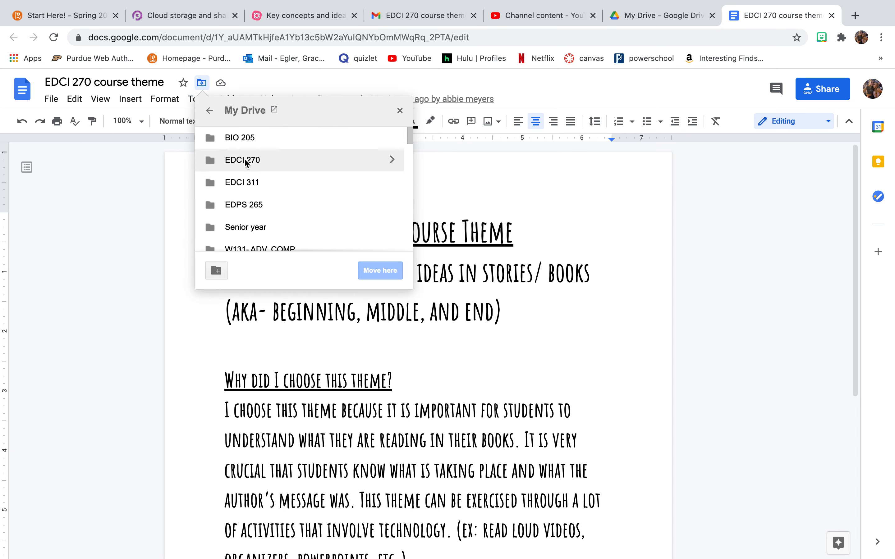
mouse_move(281, 164)
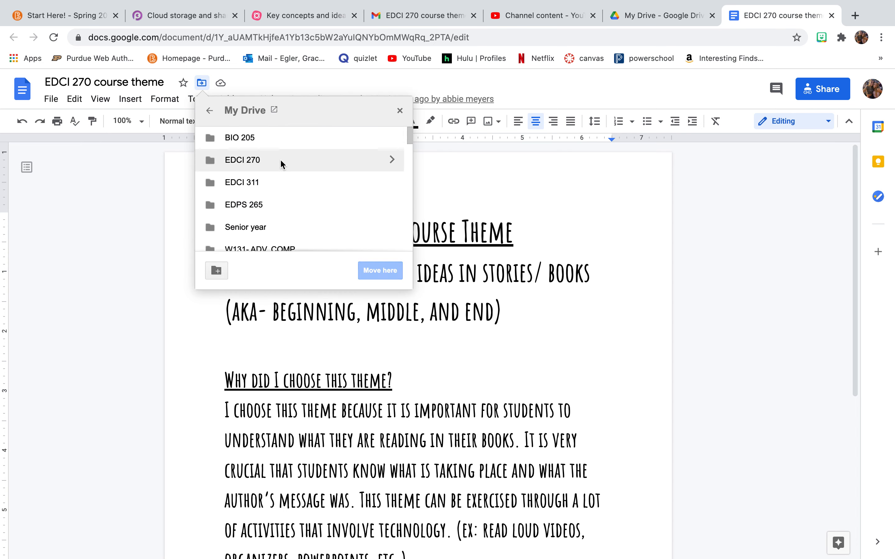
click(242, 159)
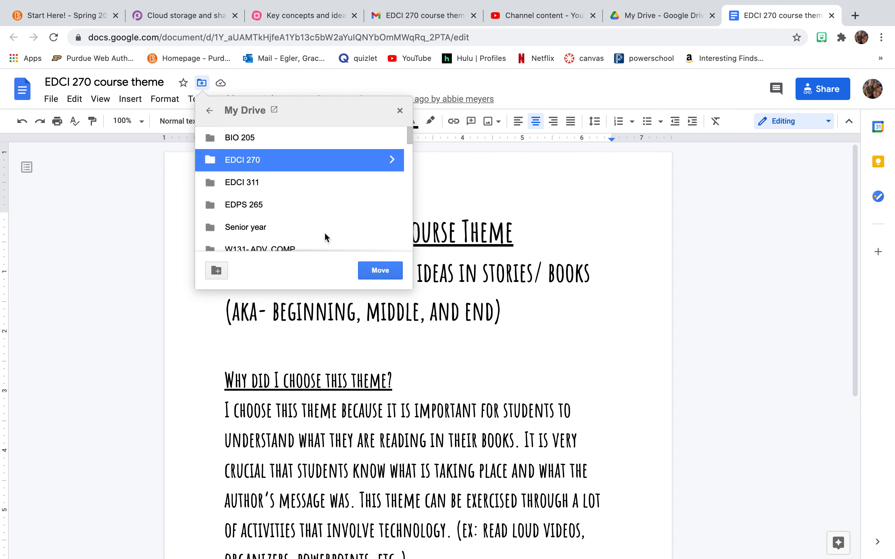
click(380, 270)
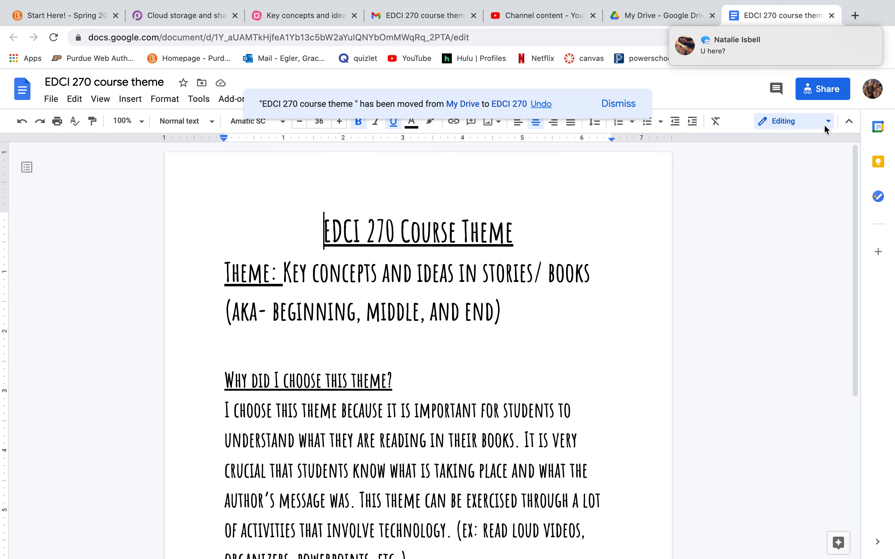
mouse_move(101, 99)
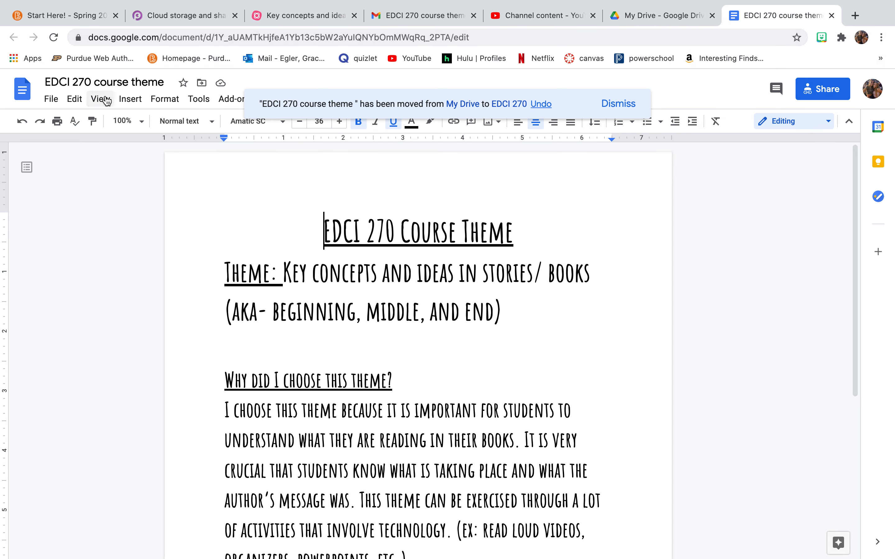
mouse_move(501, 132)
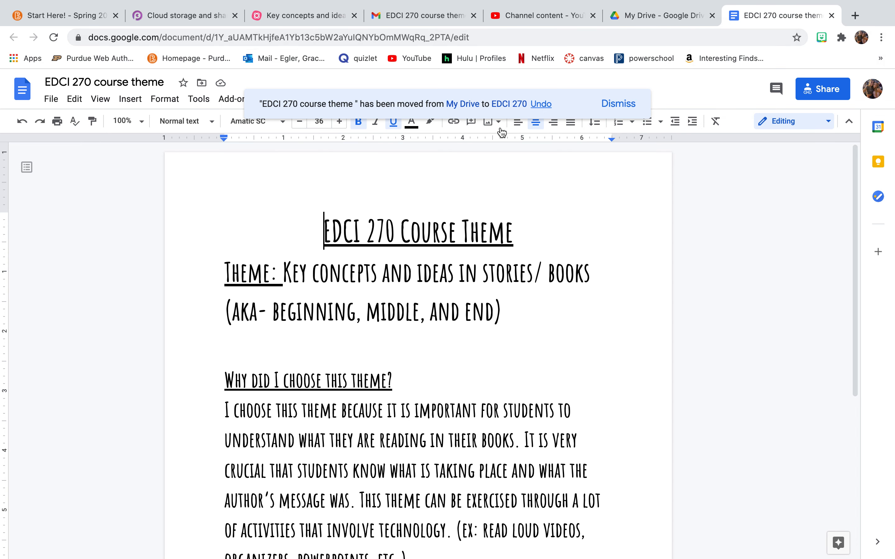
mouse_move(22, 89)
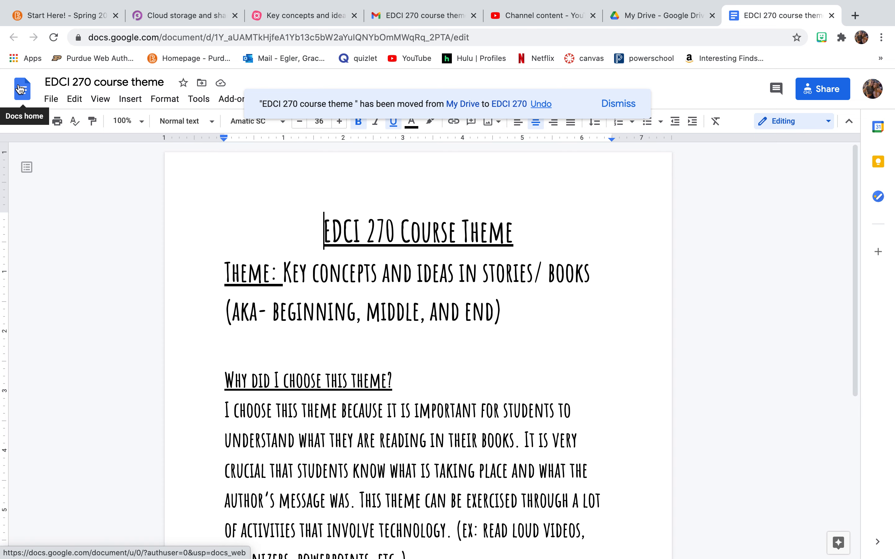
Return to My Drive, reload it, and open the EDCI 270 folder showing the course theme doc
click(22, 89)
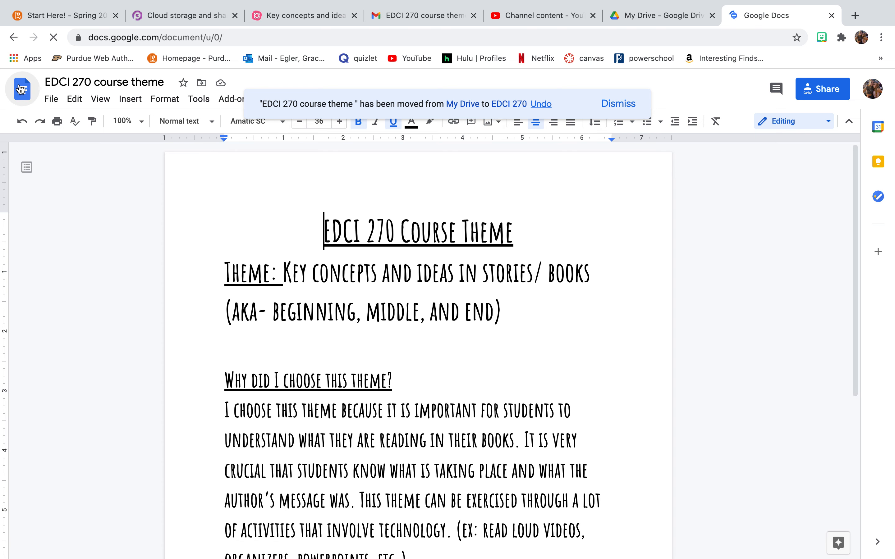
click(21, 88)
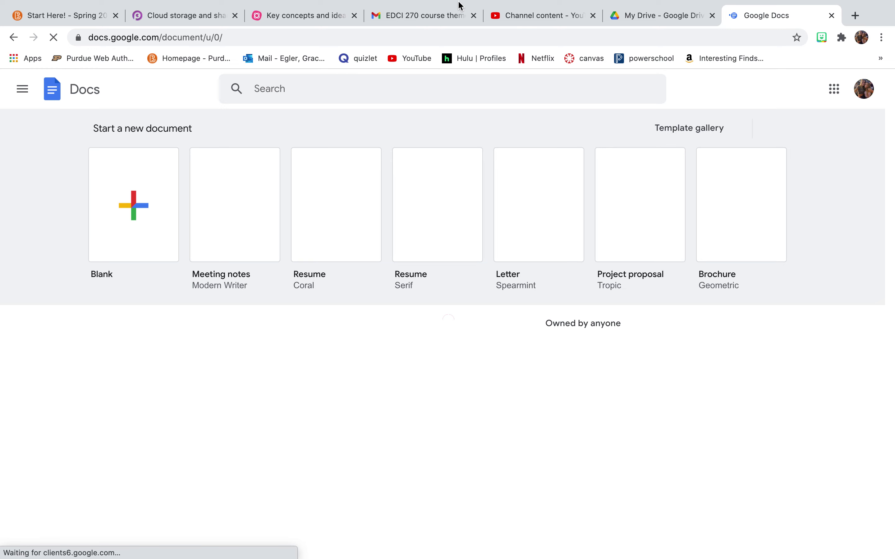
mouse_move(659, 15)
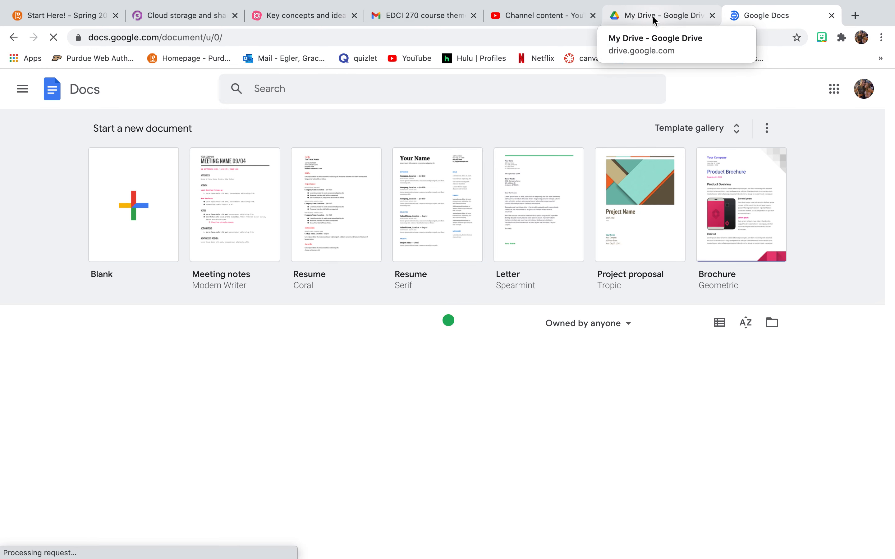
click(659, 16)
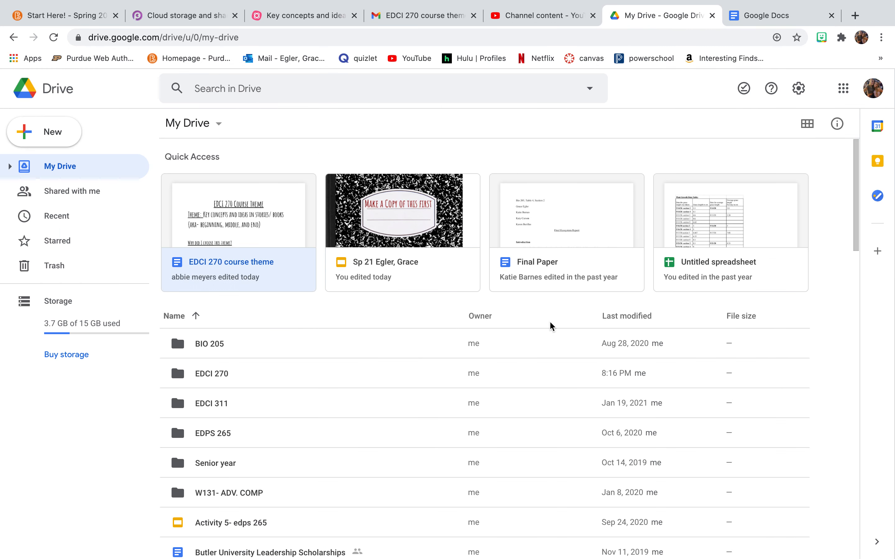
click(53, 38)
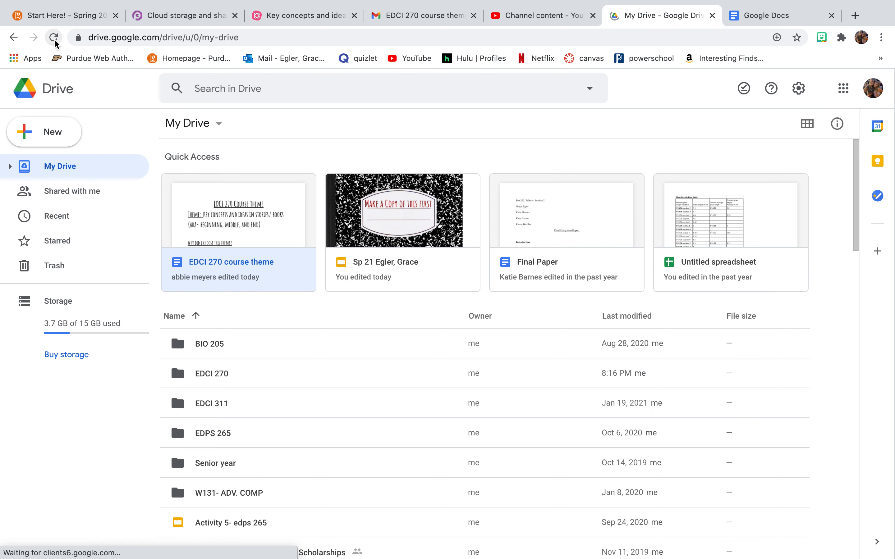
click(54, 38)
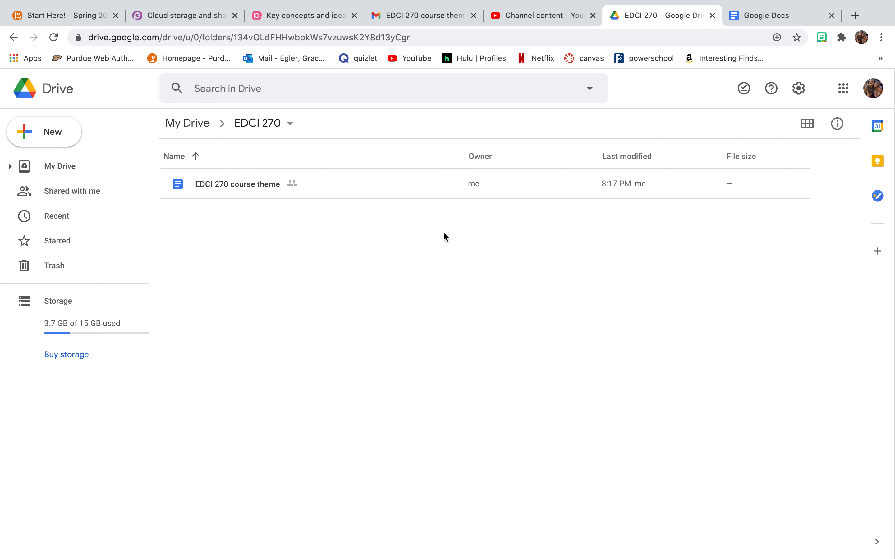
mouse_move(264, 176)
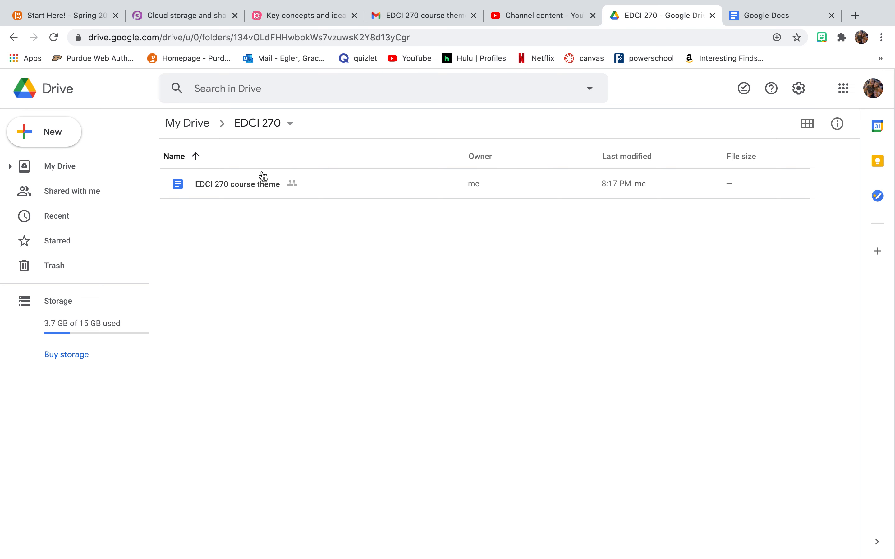
mouse_move(495, 279)
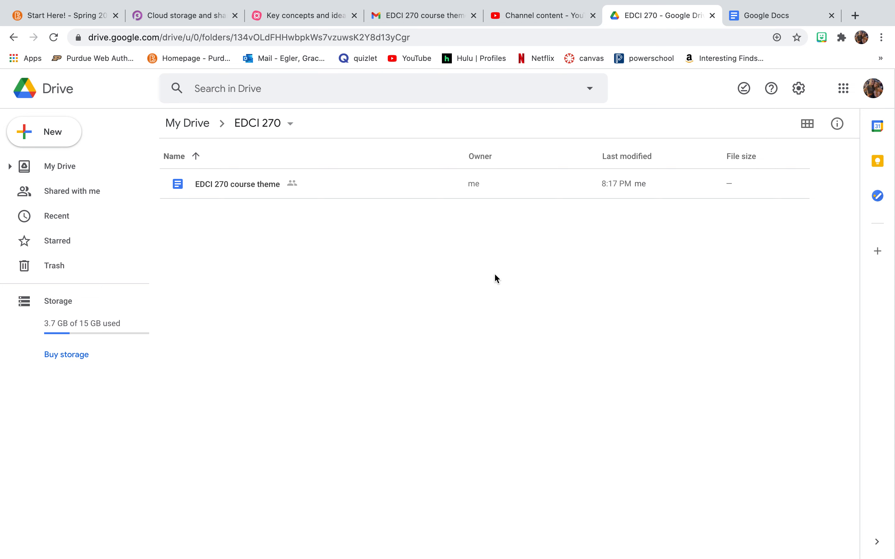
mouse_move(248, 259)
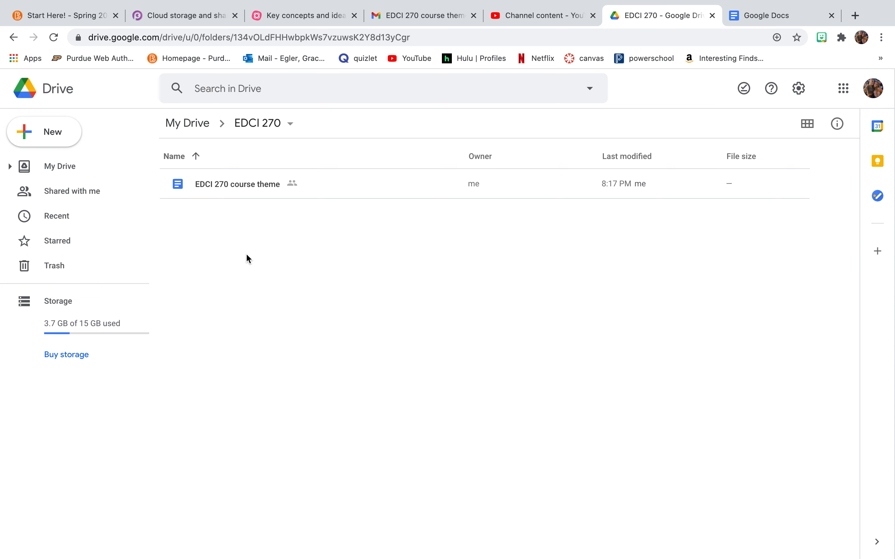
mouse_move(67, 146)
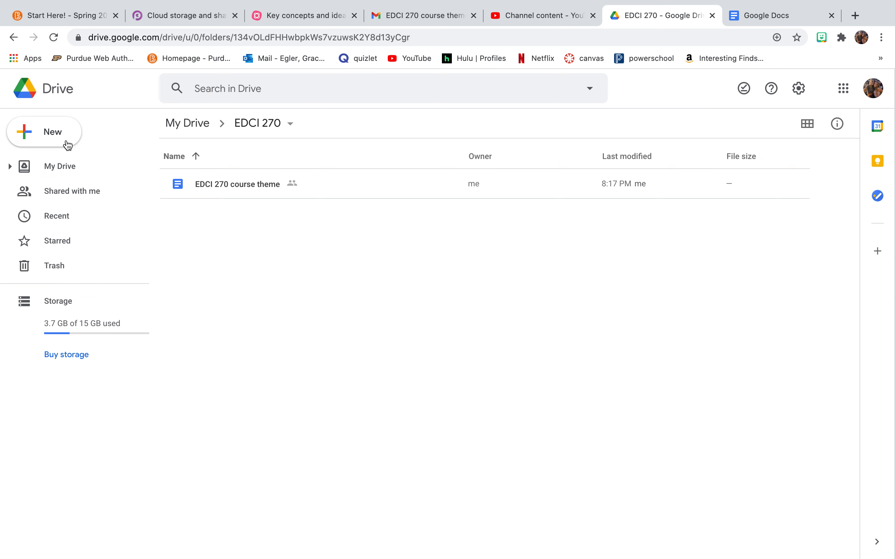
mouse_move(73, 136)
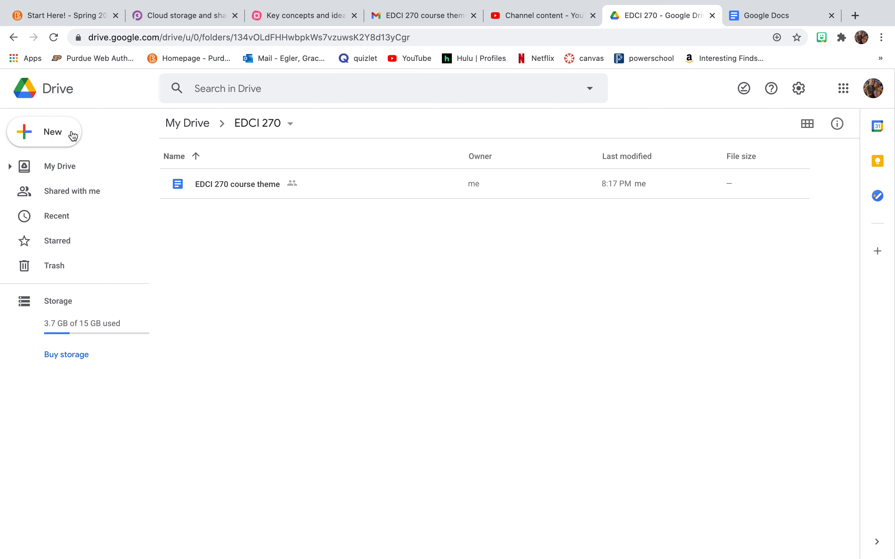
Create a blank Google Docs document inside EDCI 270, dismissing the name-before-sharing prompt
click(45, 132)
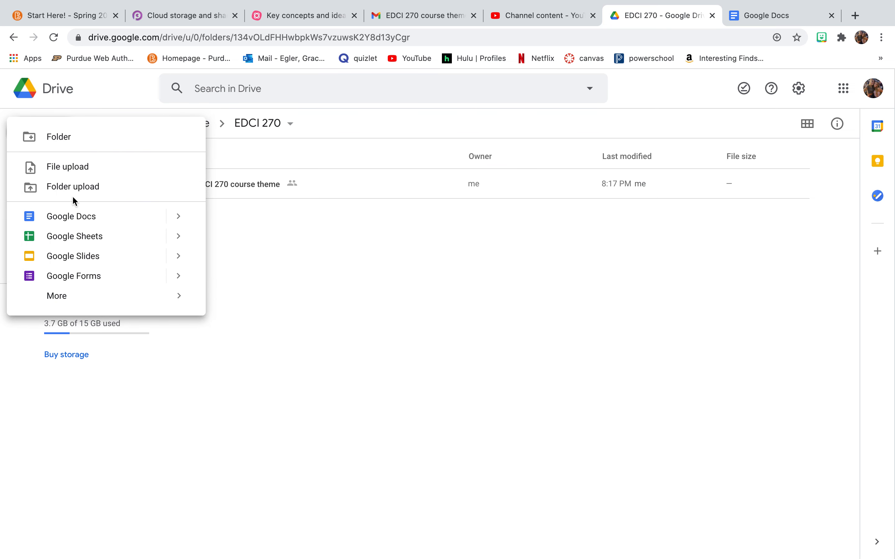
click(71, 216)
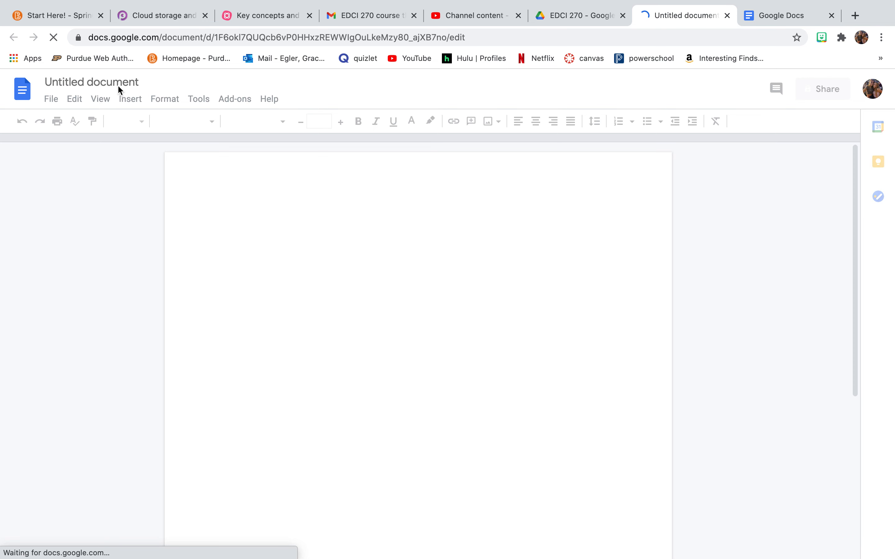
mouse_move(228, 275)
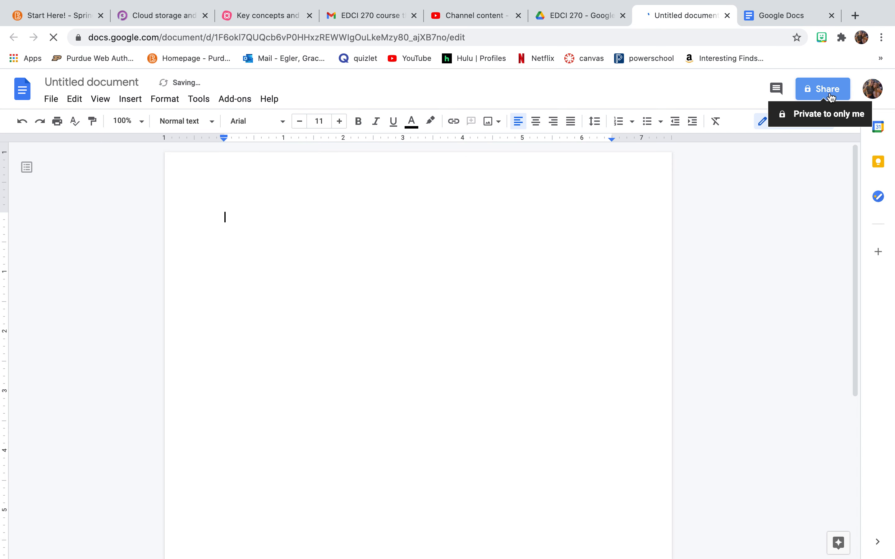
click(821, 89)
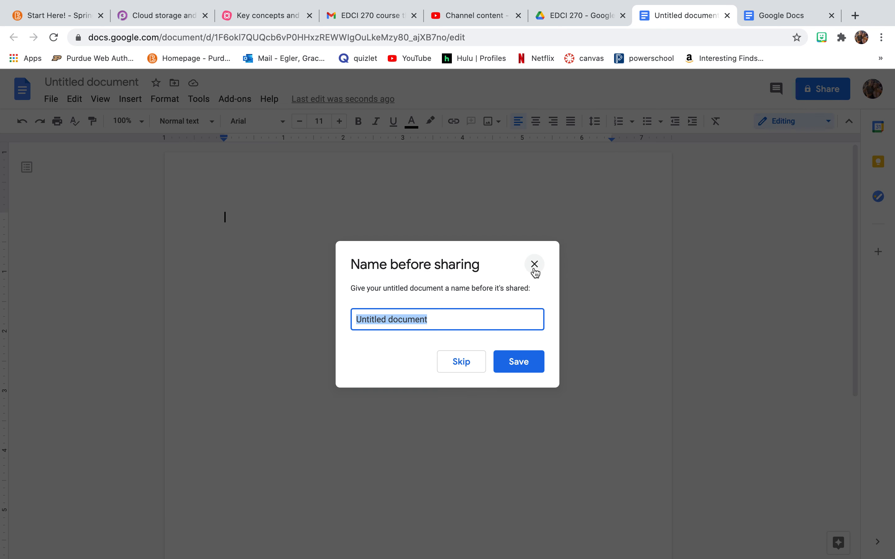
click(577, 16)
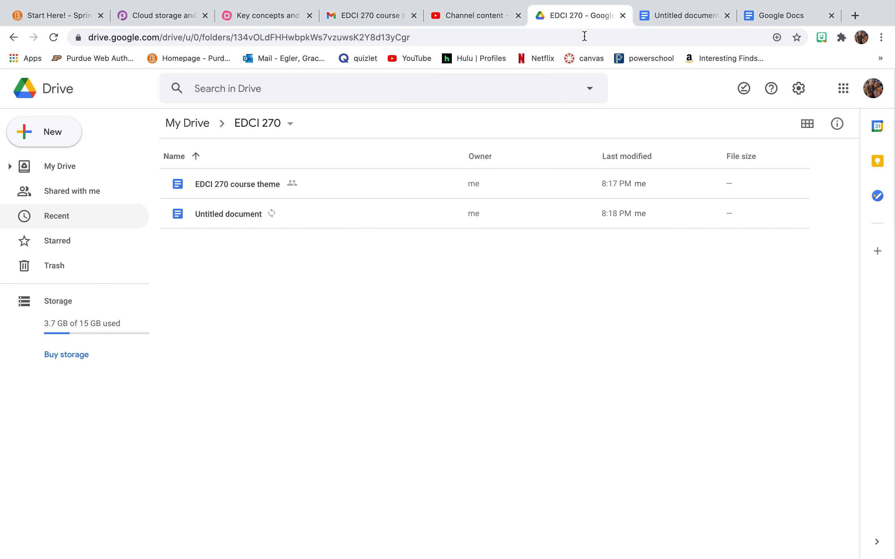
mouse_move(798, 88)
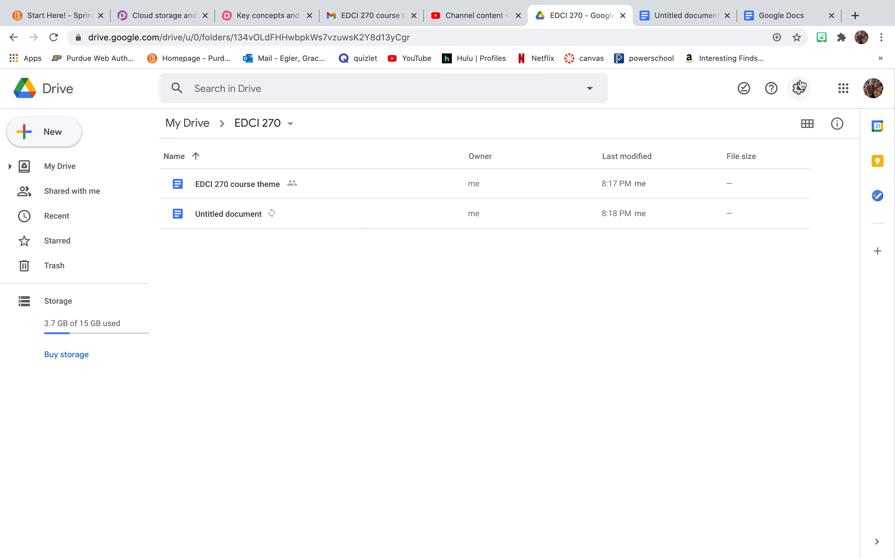
mouse_move(833, 143)
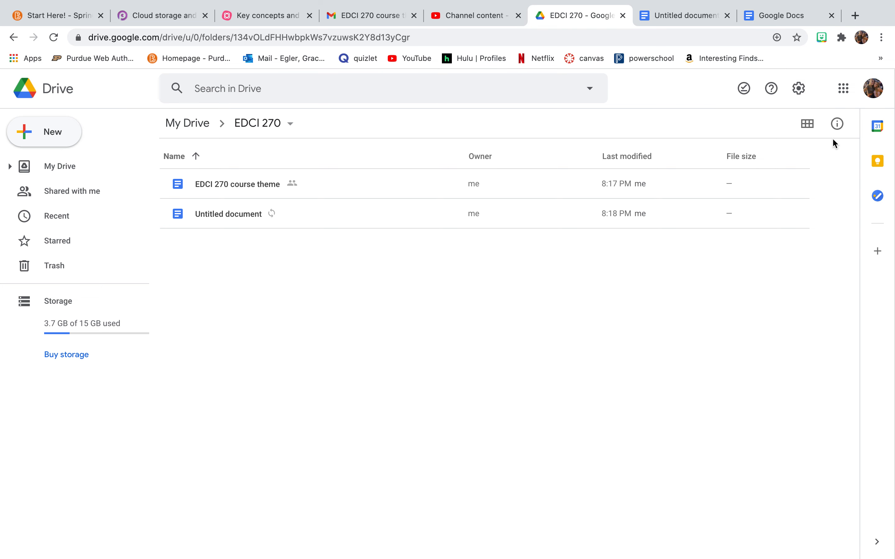
click(837, 123)
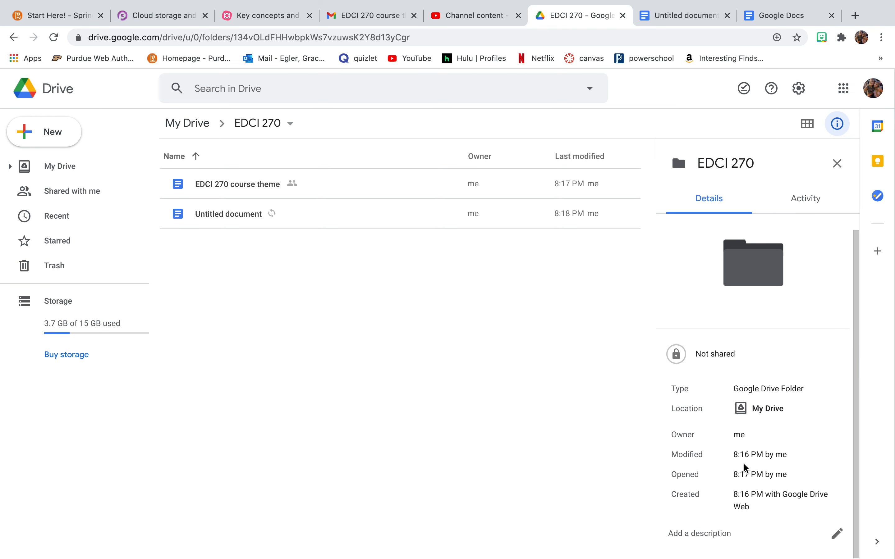
click(699, 533)
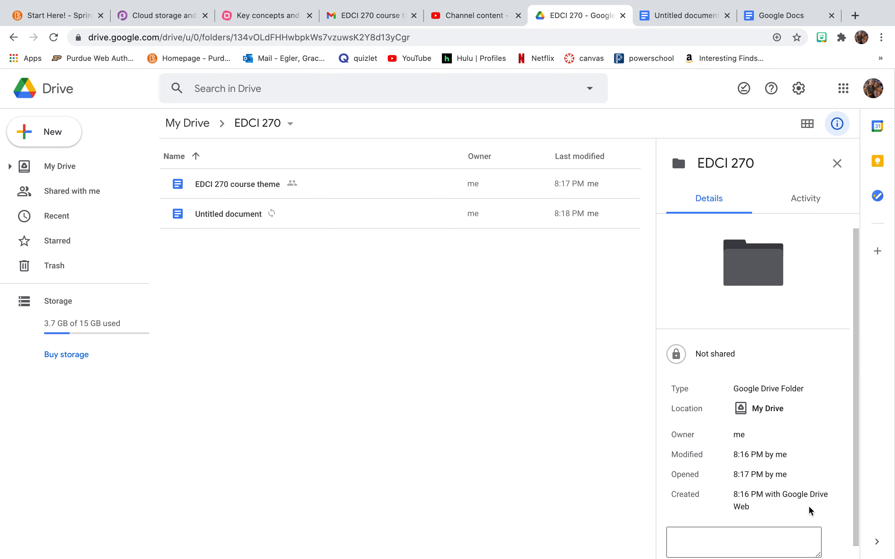
mouse_move(765, 409)
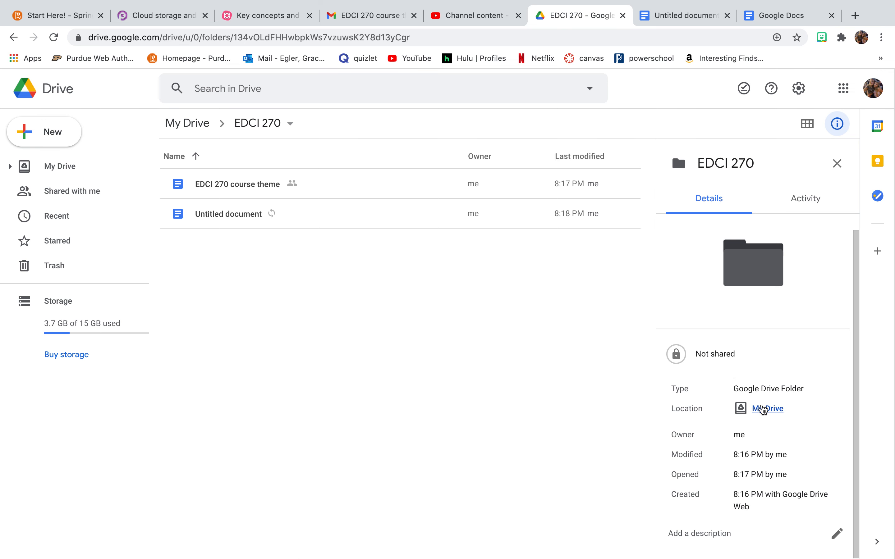
click(804, 199)
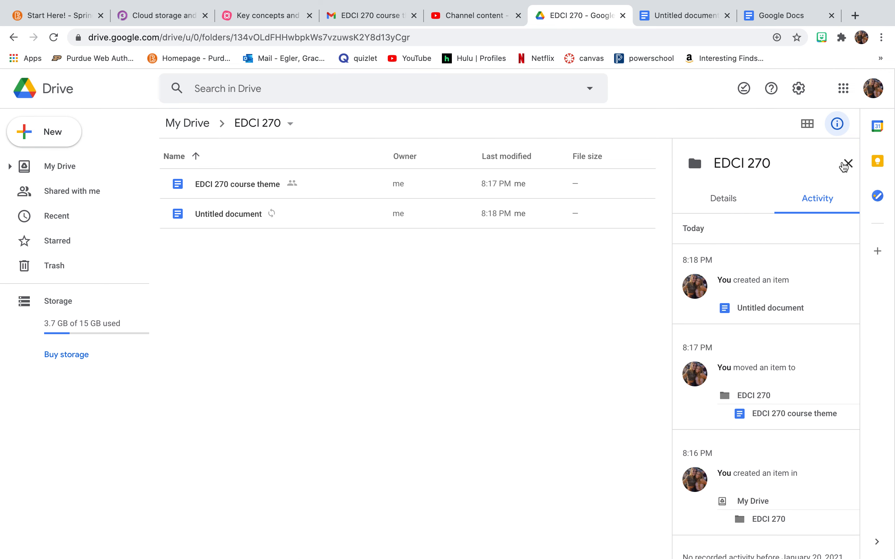
click(845, 164)
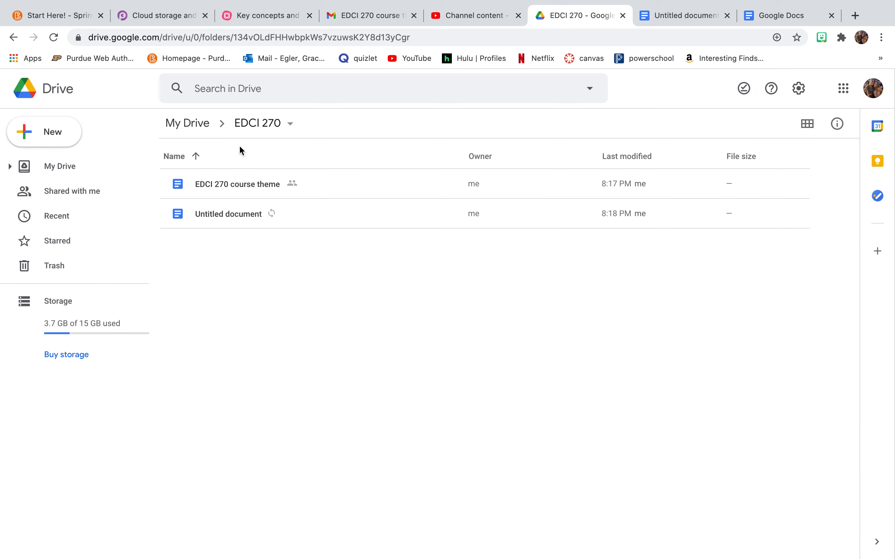